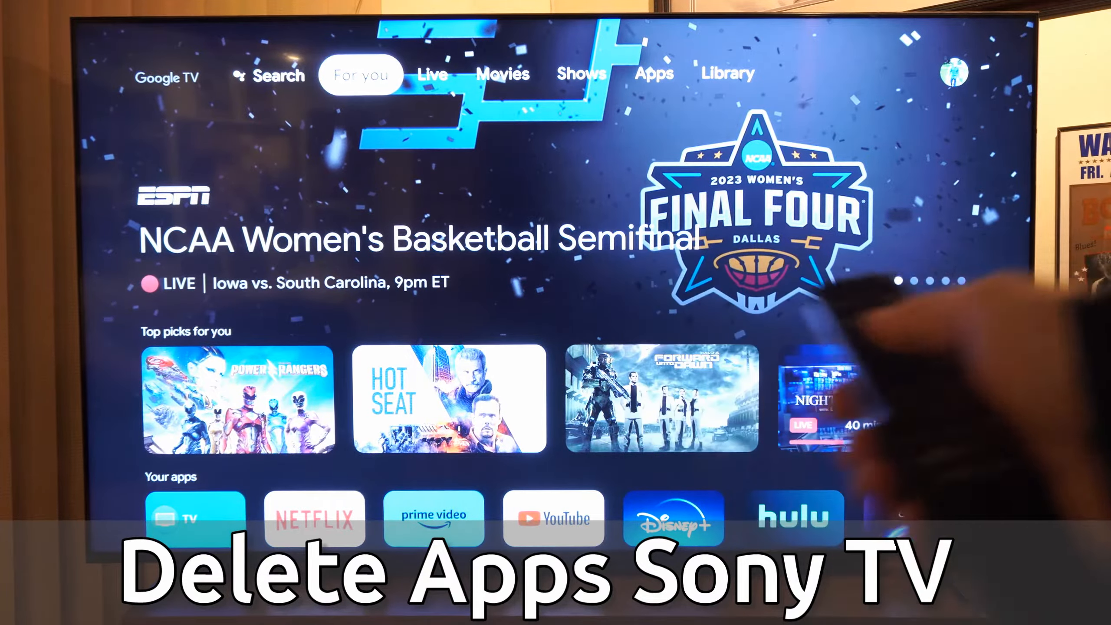
- Reach the TV's Settings menu from the home screen's top-bar icons
left_click(727, 73)
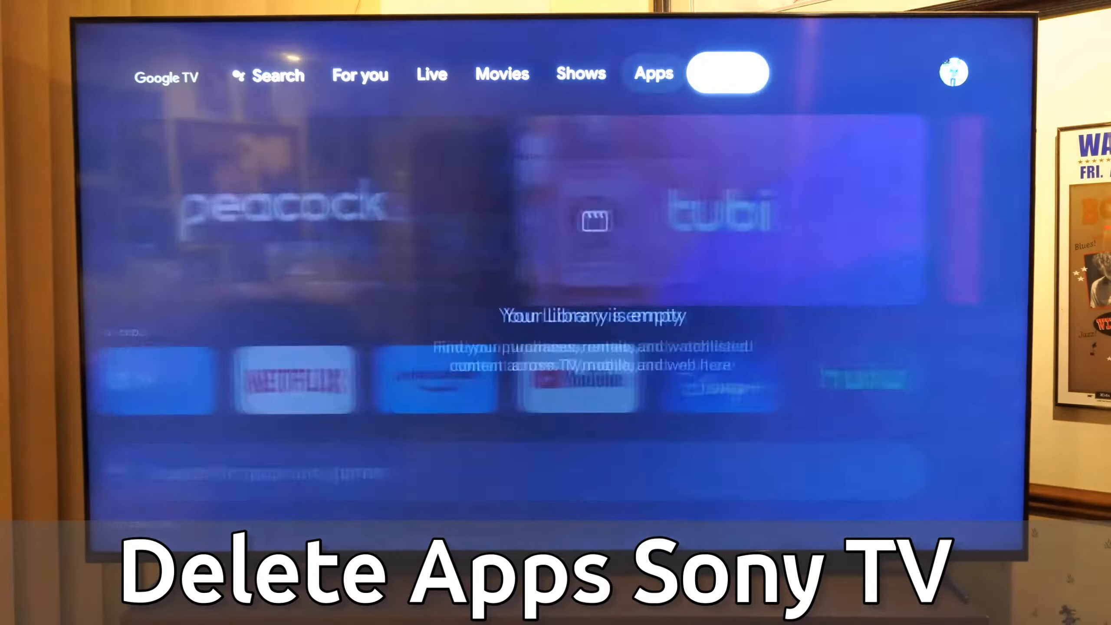
left_click(953, 72)
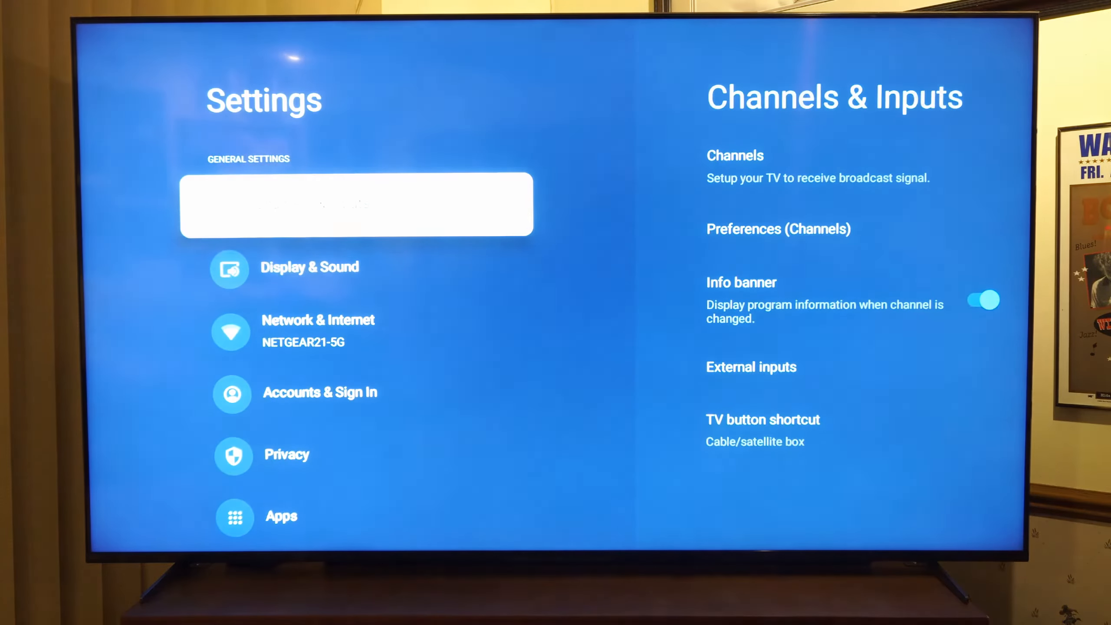
- Scroll Settings down to the Apps category and its See all apps list
scroll("down", 3)
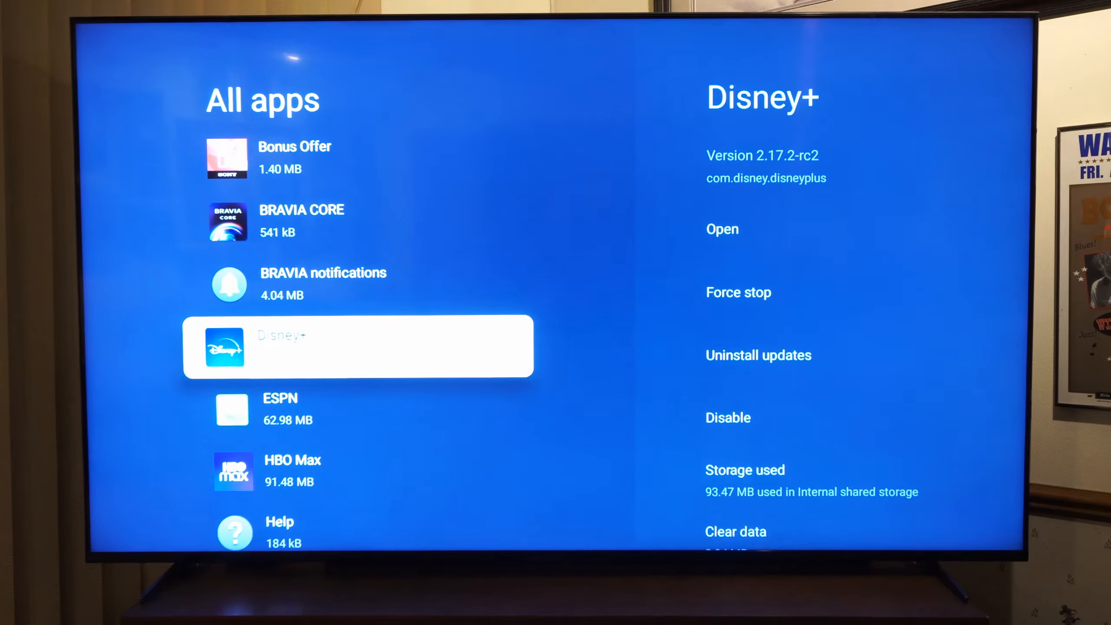
- Scroll the All apps list down to HBO Max's app details page
scroll("down", 3)
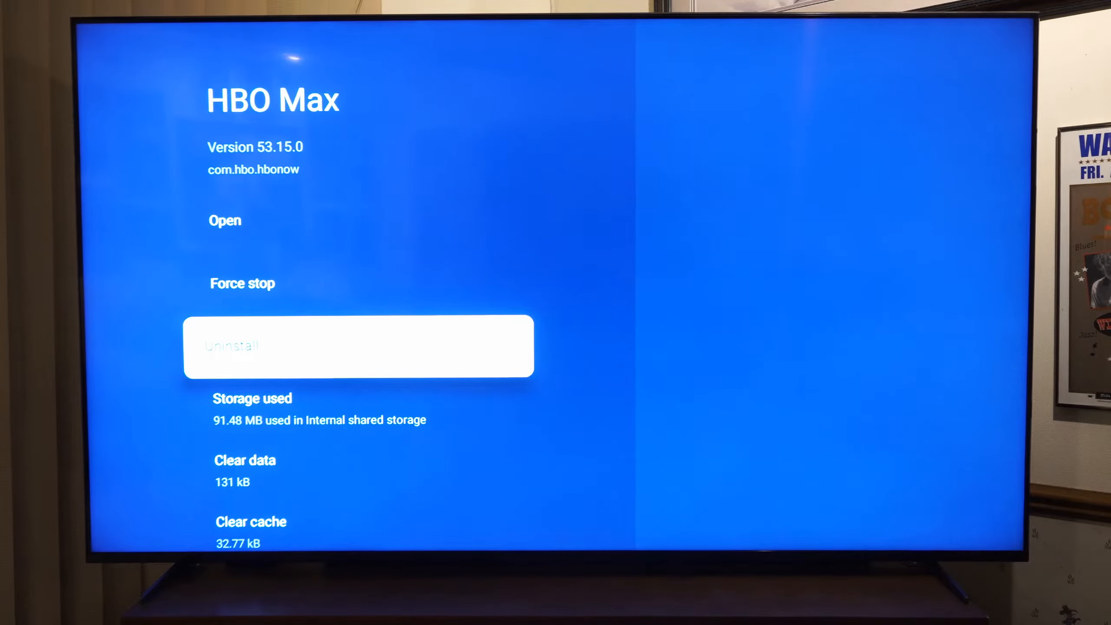
- Uninstall HBO Max, confirming with OK in the removal prompt
left_click(357, 345)
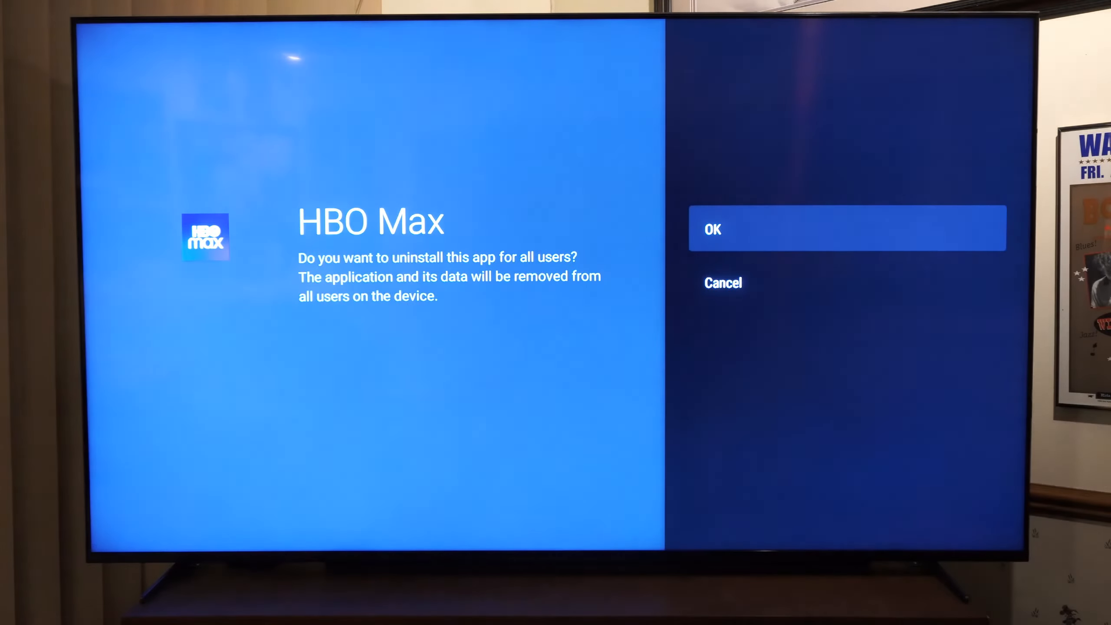
left_click(847, 228)
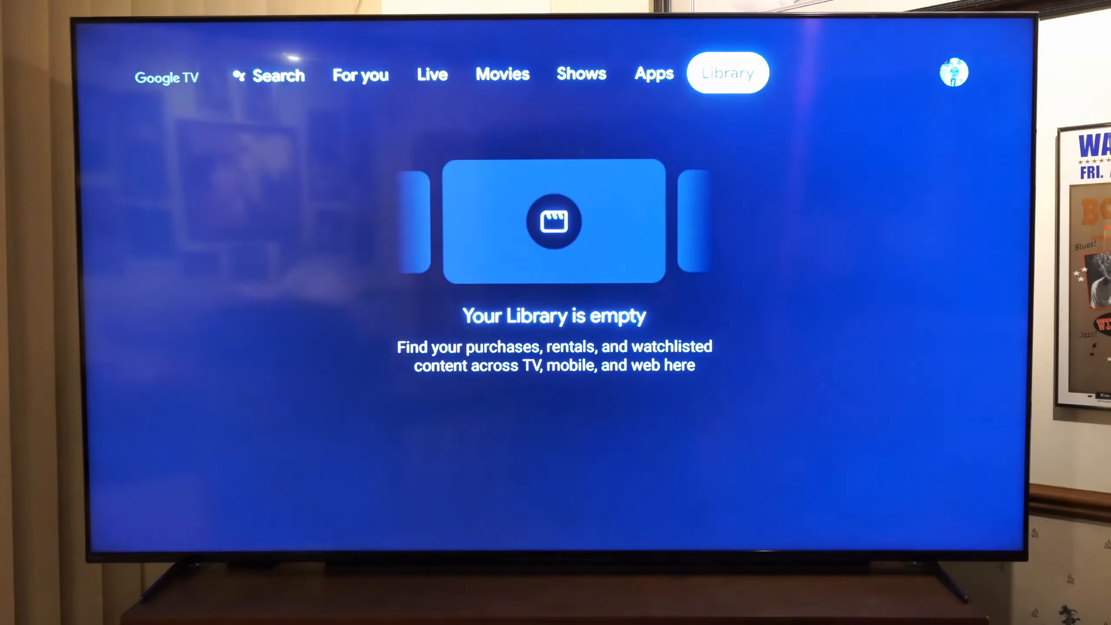
- In the Apps tab, reach the 'Search for apps and games' field with keyboard ready
left_click(653, 73)
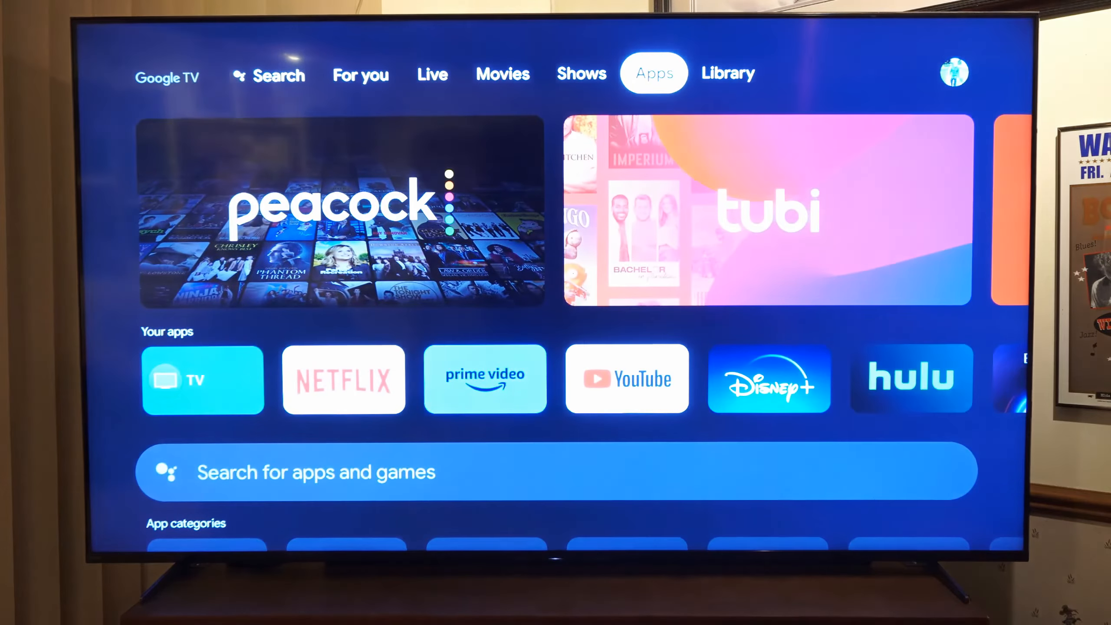
scroll("down", 3)
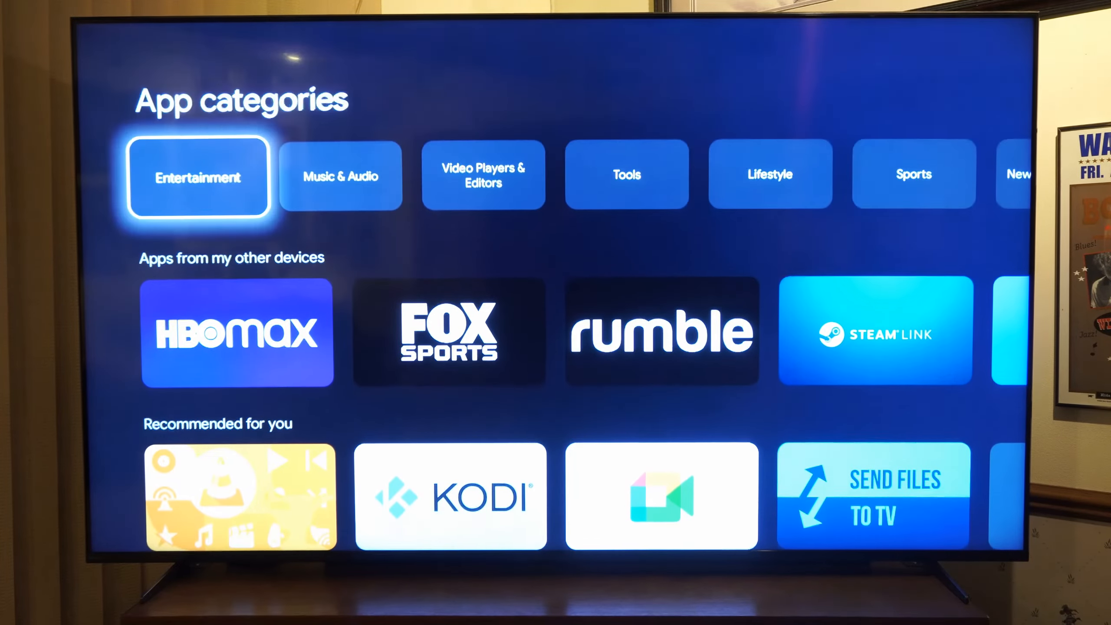
scroll("down", 3)
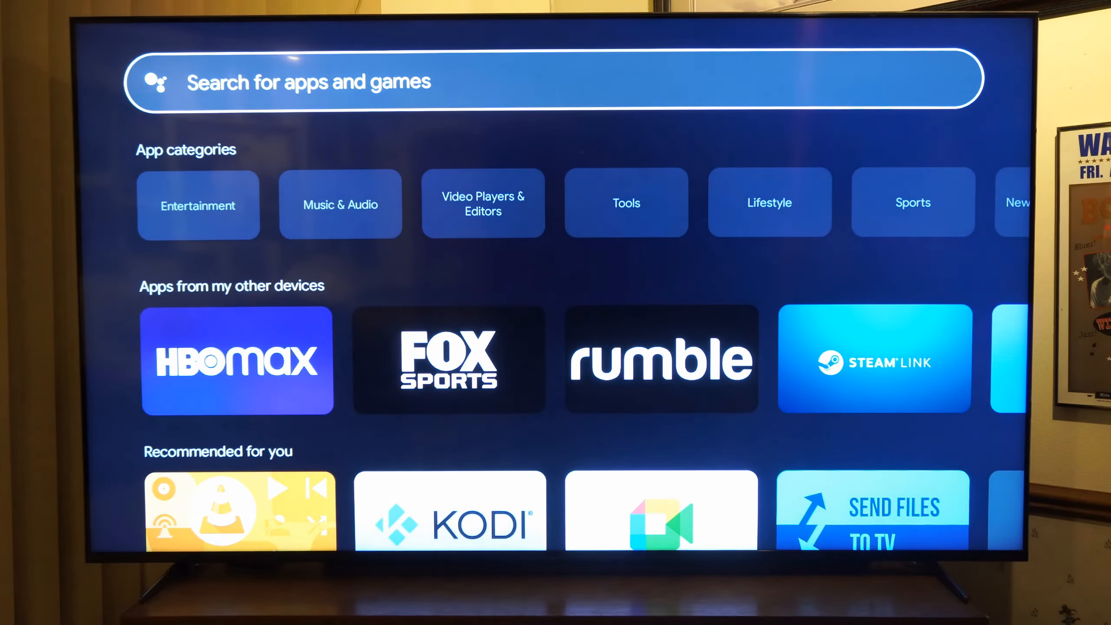
left_click(552, 79)
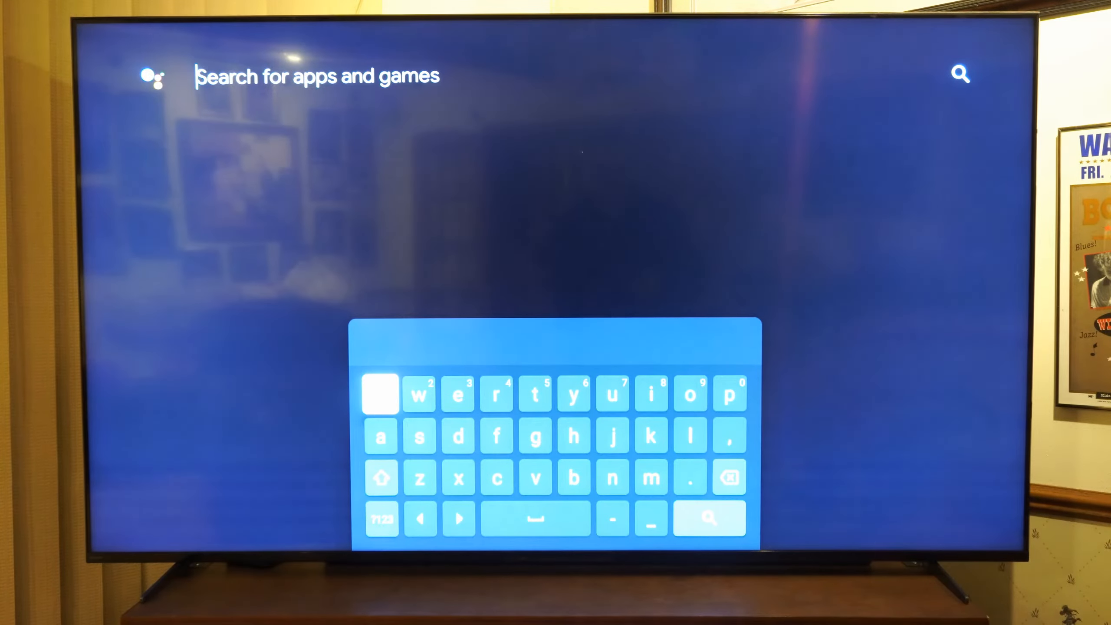